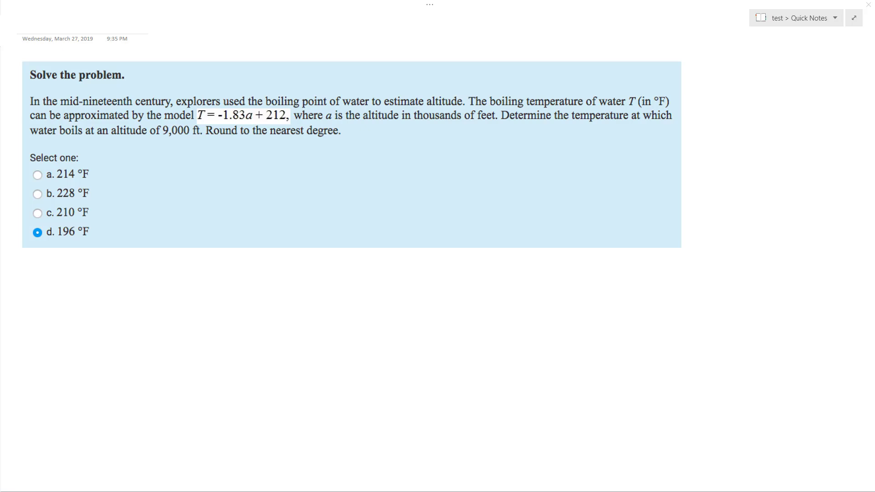
mouse_move(208, 110)
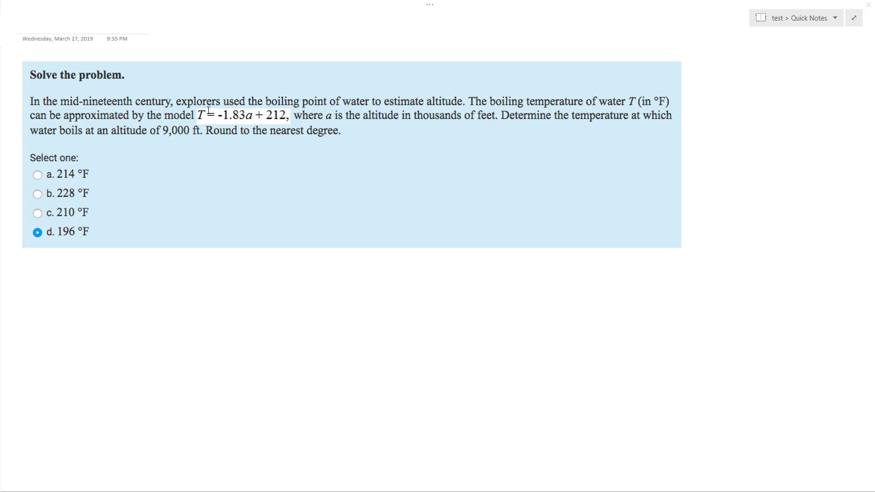